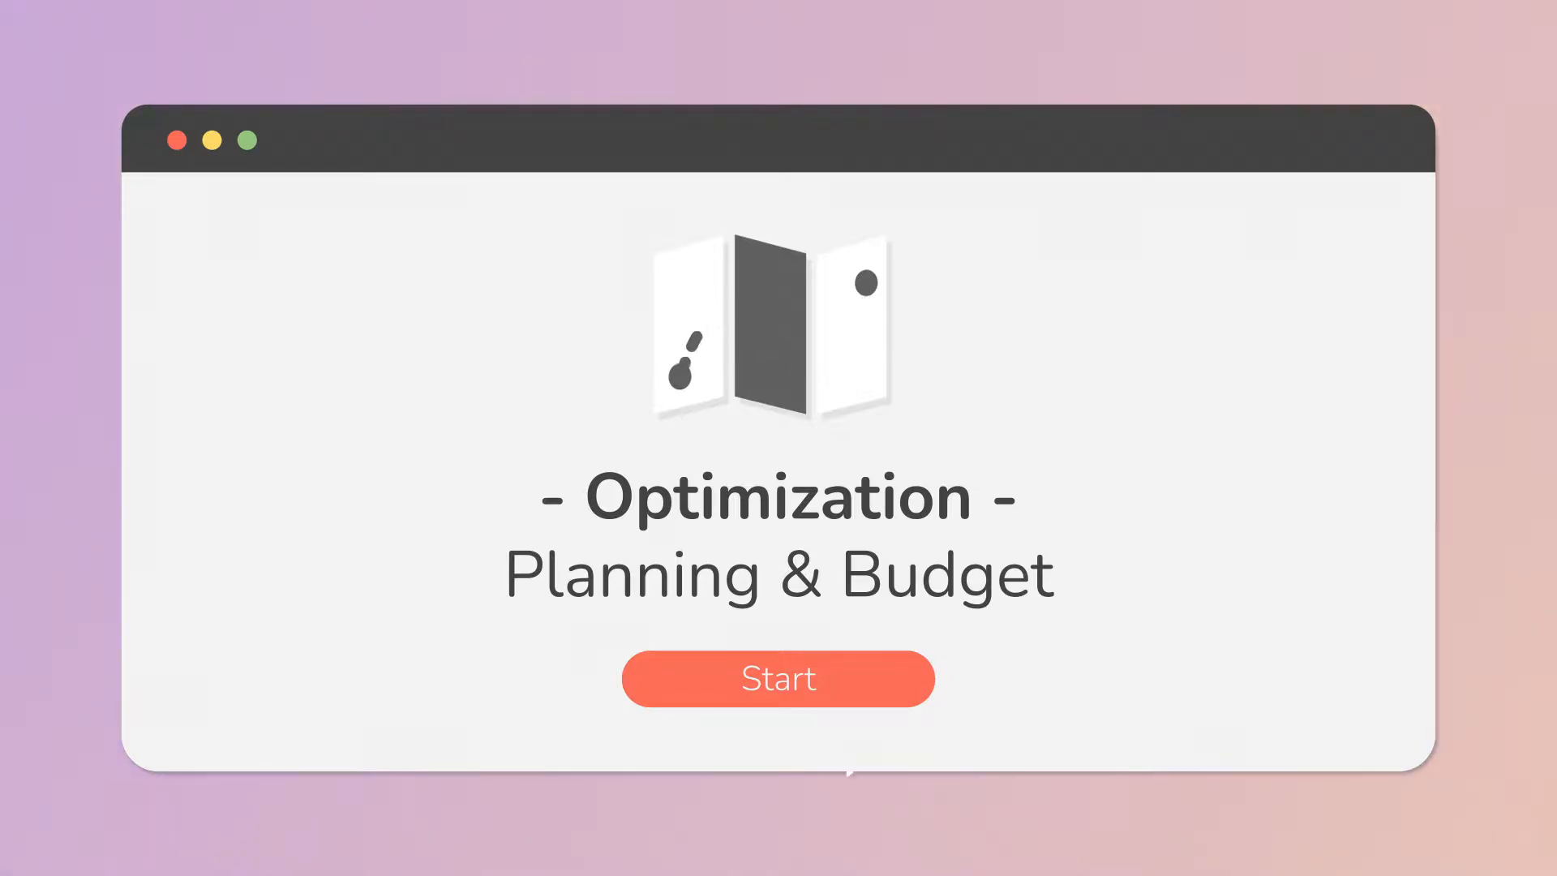
click(778, 678)
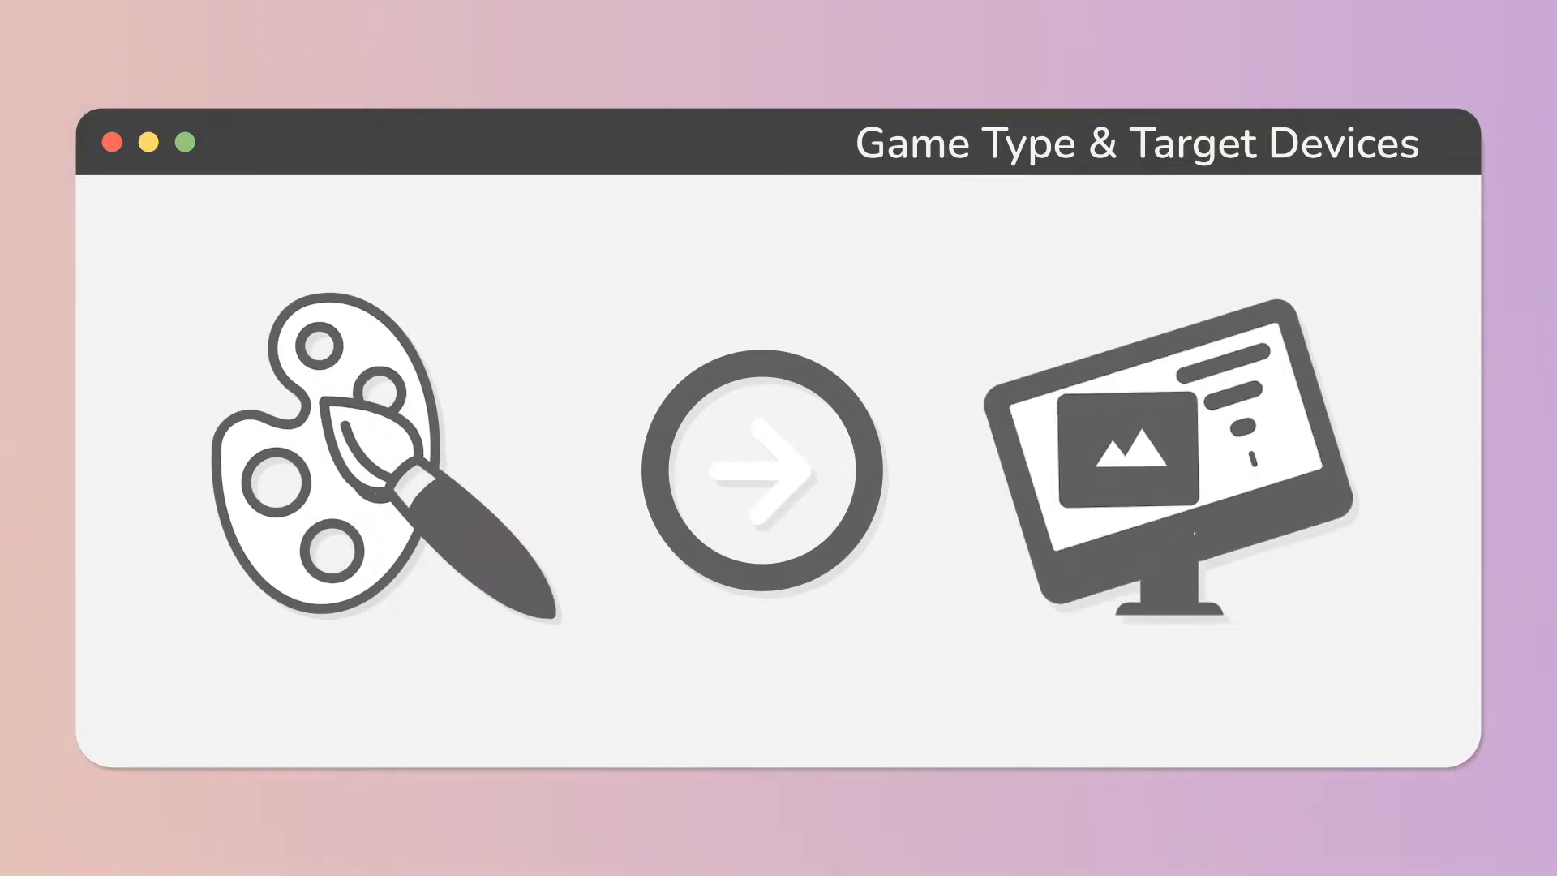
click(767, 465)
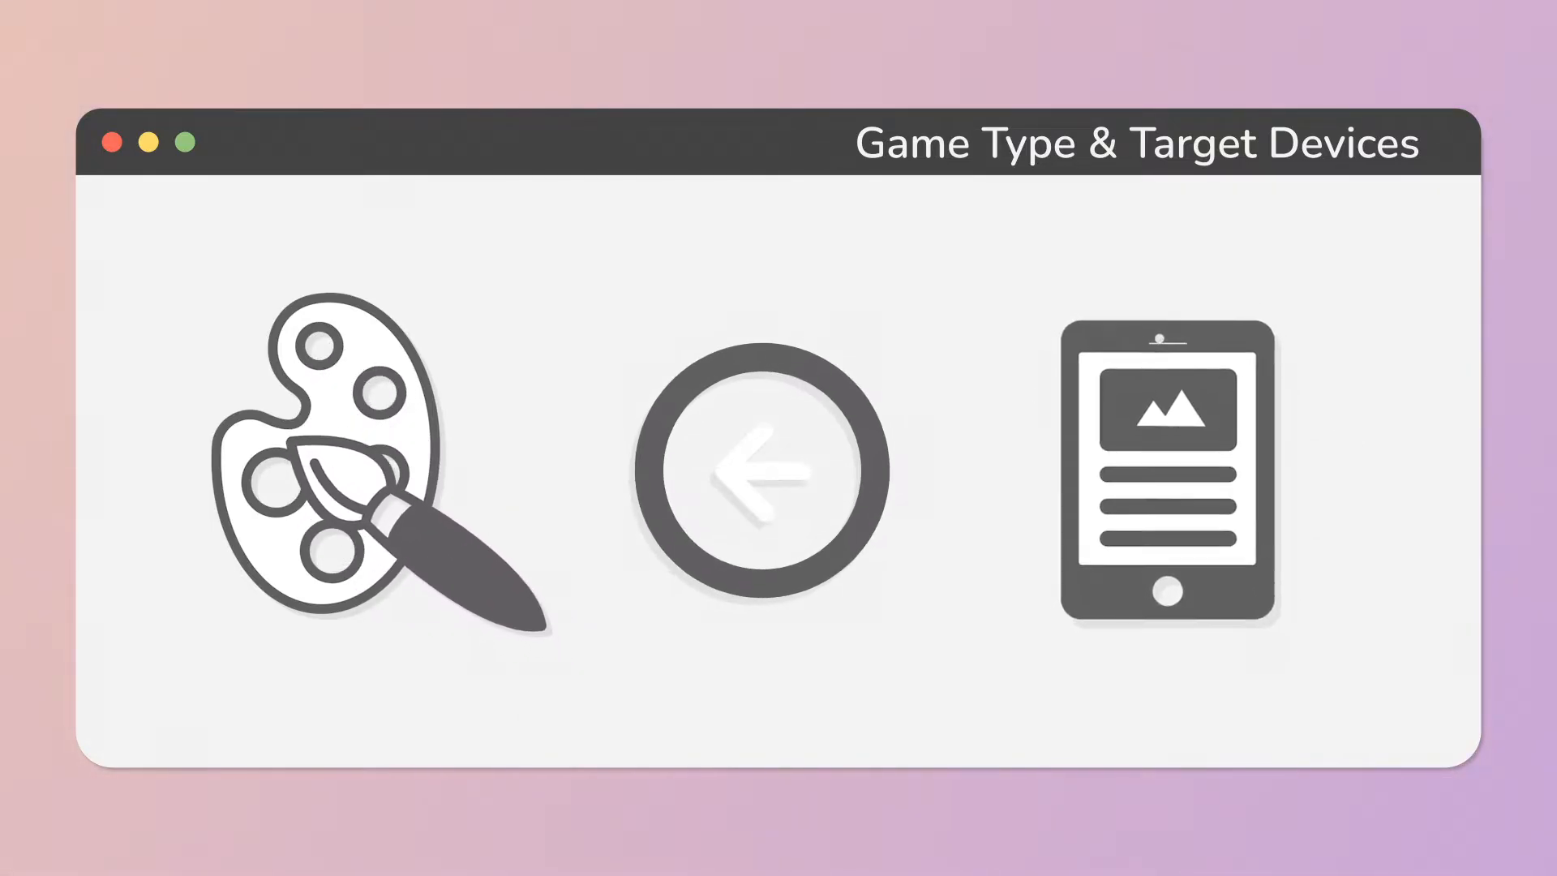